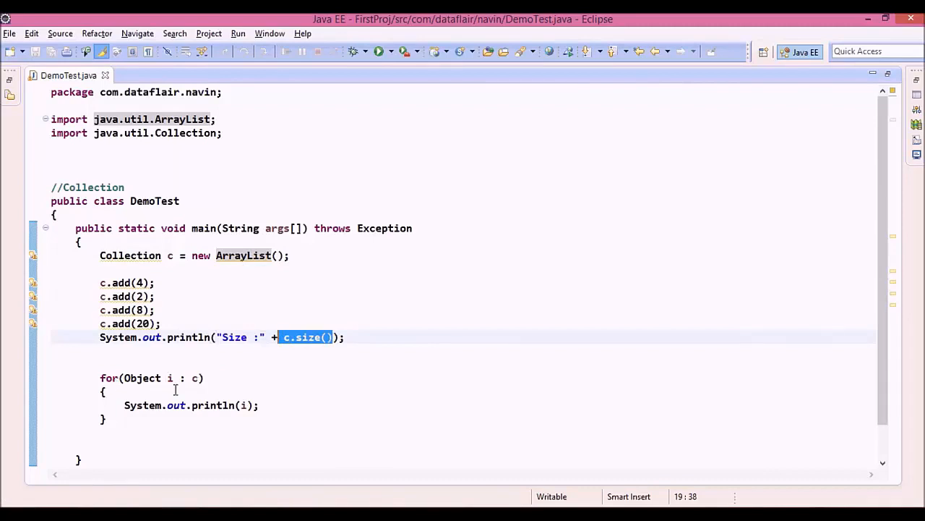
Step: Retype the loop variable's Object type and delete 'Collection' from the declaration of c
{"action": "left_click", "coordinate": [164, 377]}
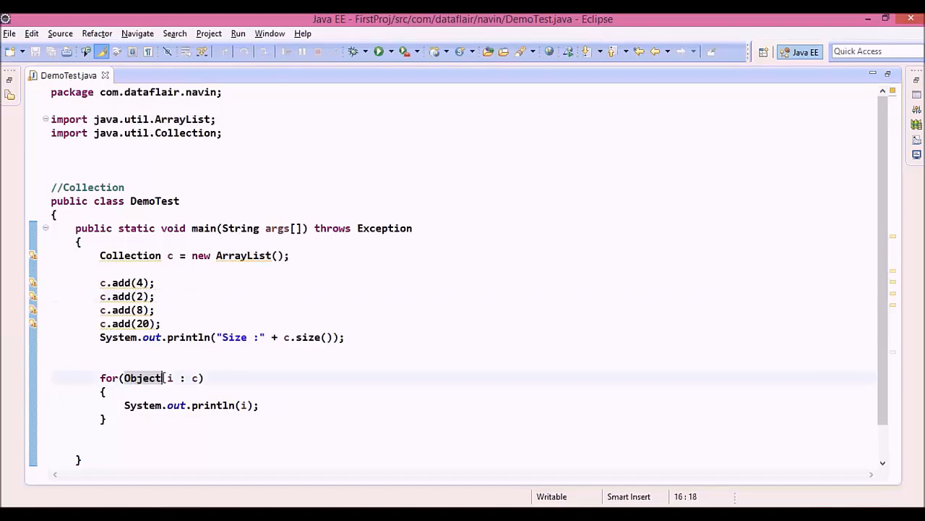
{"action": "double_click", "coordinate": [143, 377]}
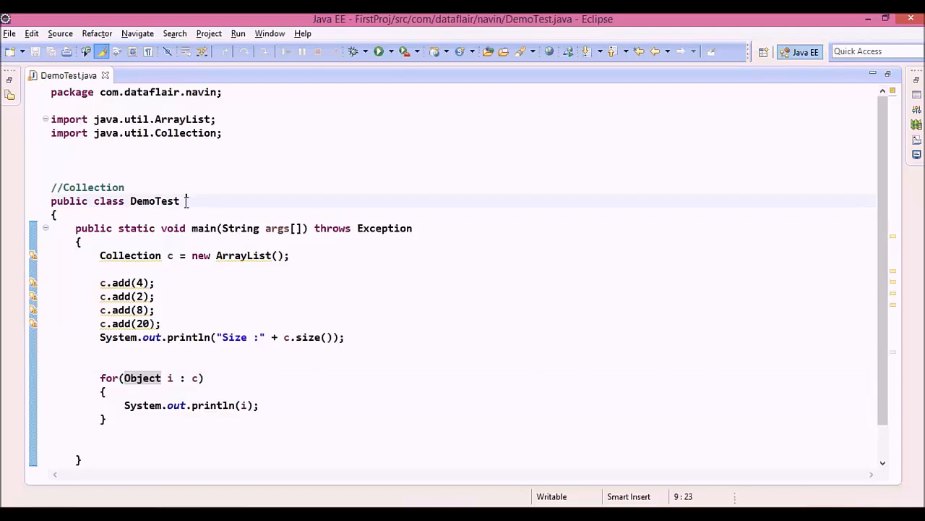
{"action": "type", "text": "extends"}
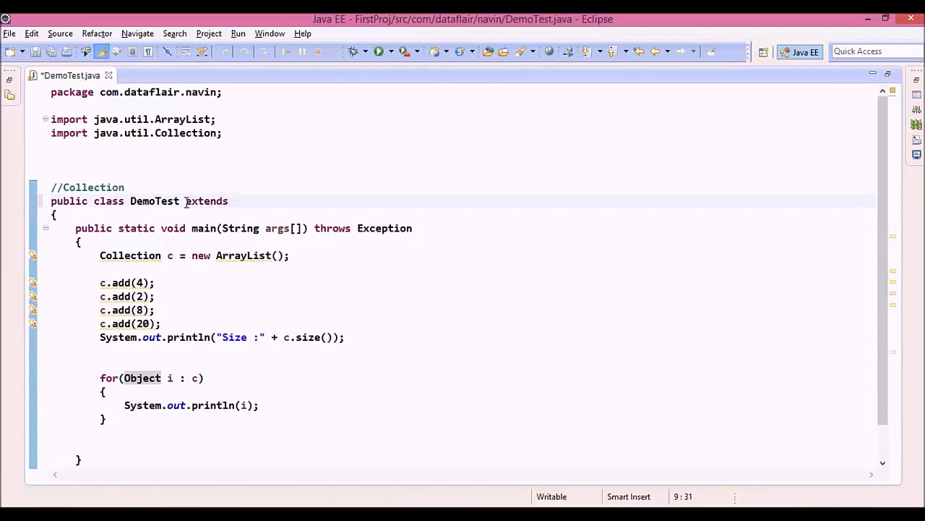
{"action": "type", "text": "Object"}
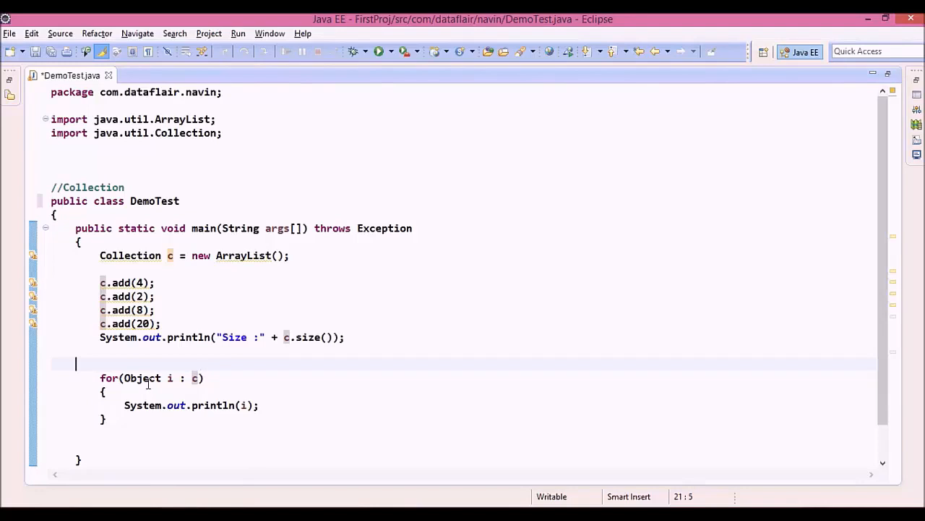
{"action": "double_click", "coordinate": [143, 378]}
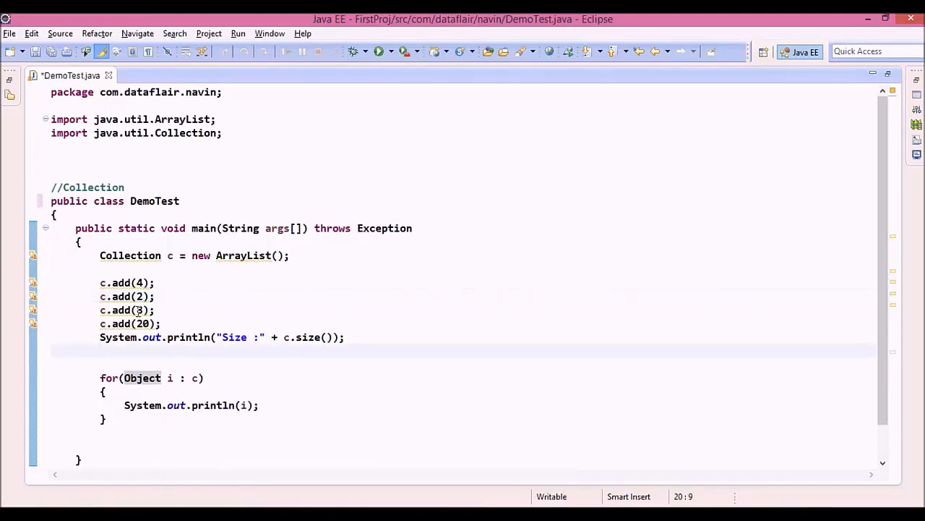
{"action": "left_click", "coordinate": [139, 309]}
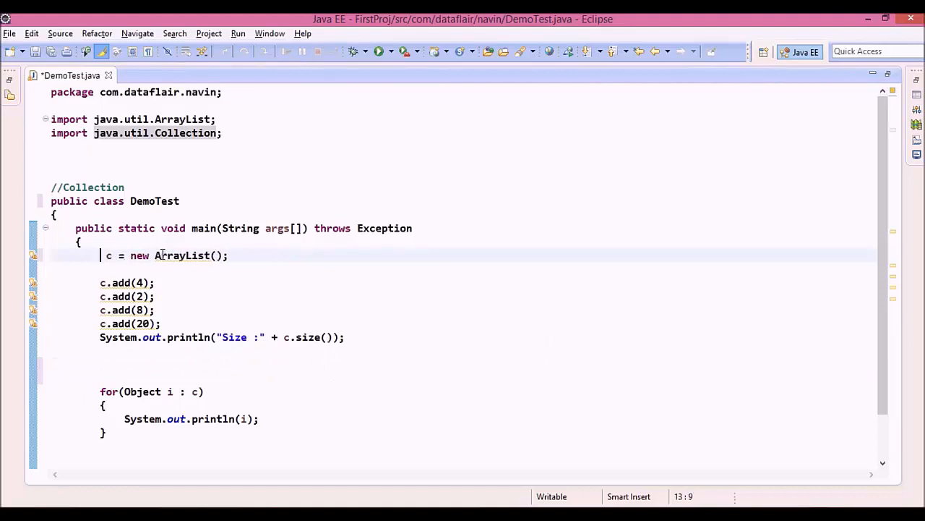
Step: Declare c as a java.util List via content assist, then return to the blank line above the loop
{"action": "type", "text": "List"}
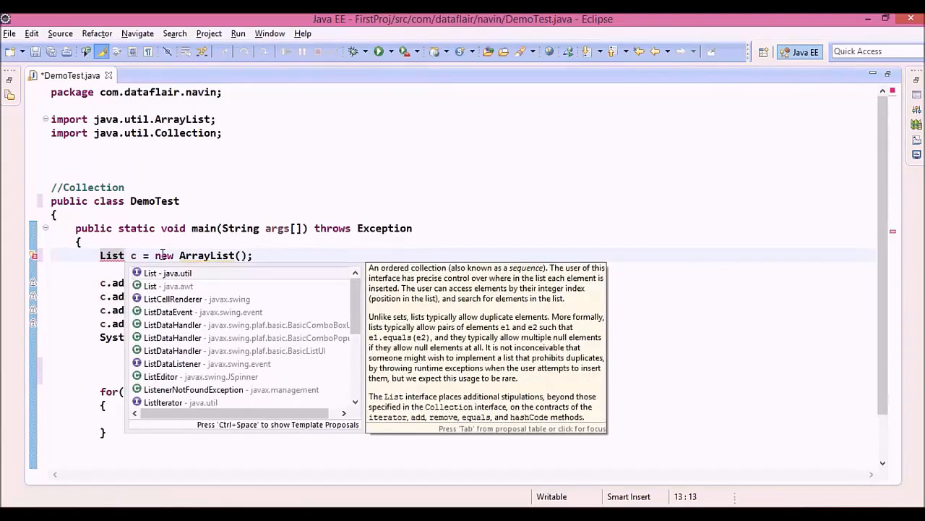
{"action": "left_click", "coordinate": [167, 273]}
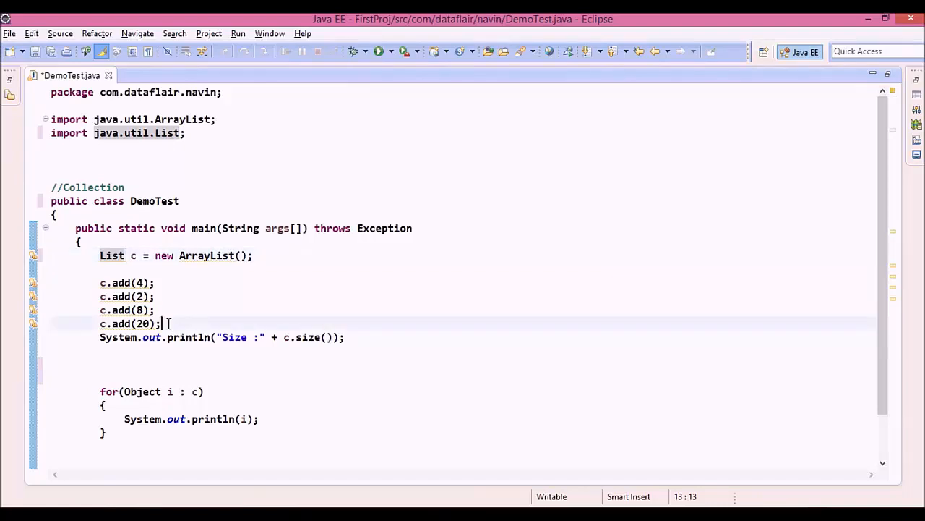
{"action": "left_click_drag", "start_coordinate": [112, 283], "coordinate": [161, 323]}
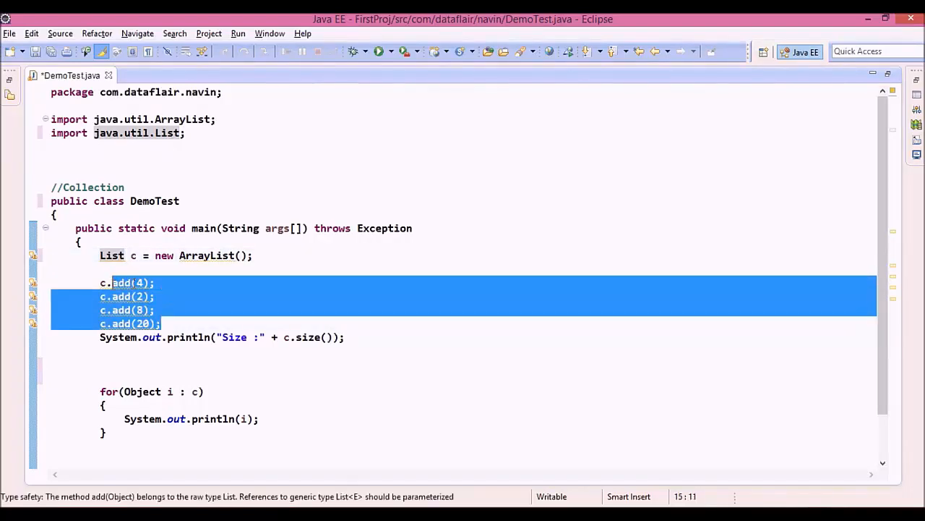
{"action": "left_click", "coordinate": [164, 323]}
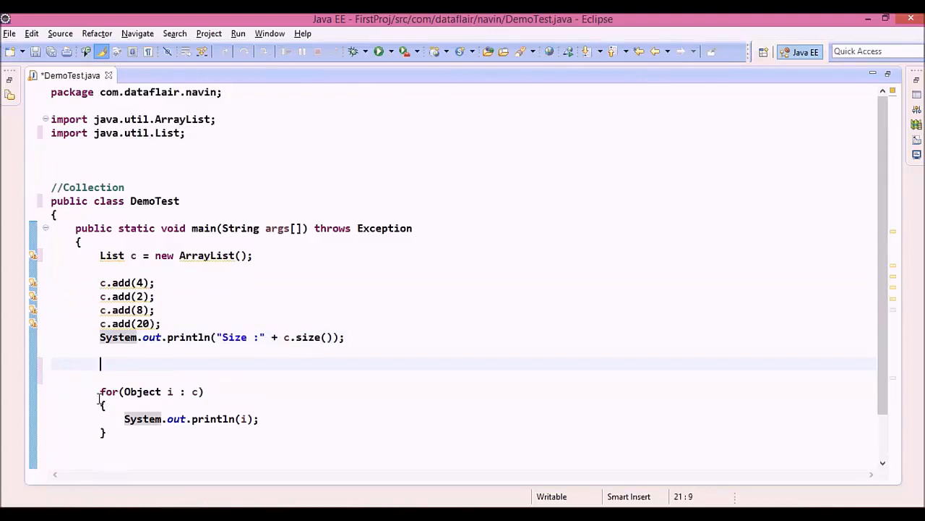
{"action": "mouse_move", "coordinate": [115, 370]}
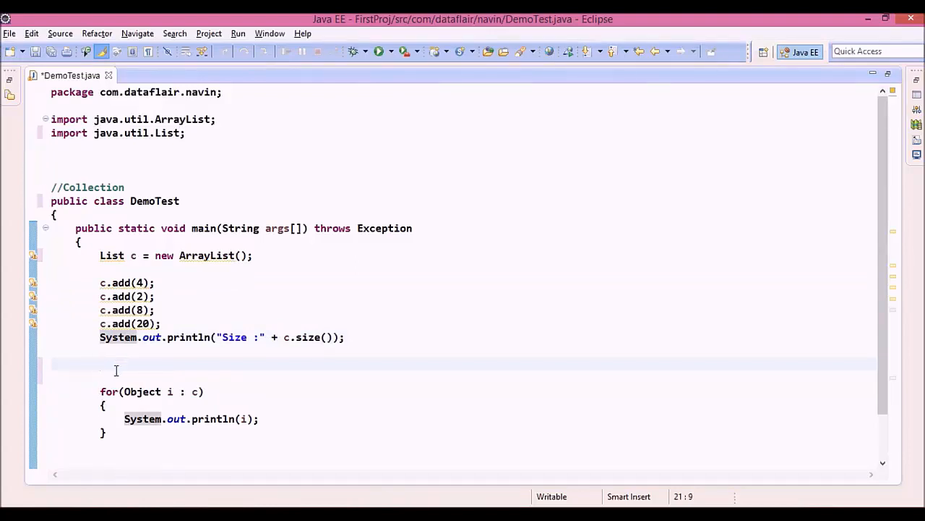
{"action": "mouse_move", "coordinate": [45, 402]}
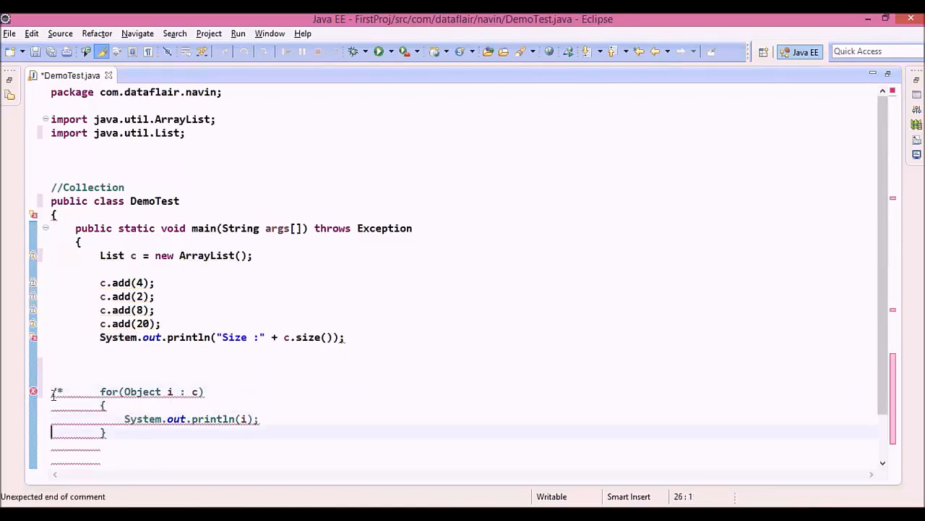
Step: Wrap the for-each loop in /* */ and begin a System. statement above it
{"action": "type", "text": "8?"}
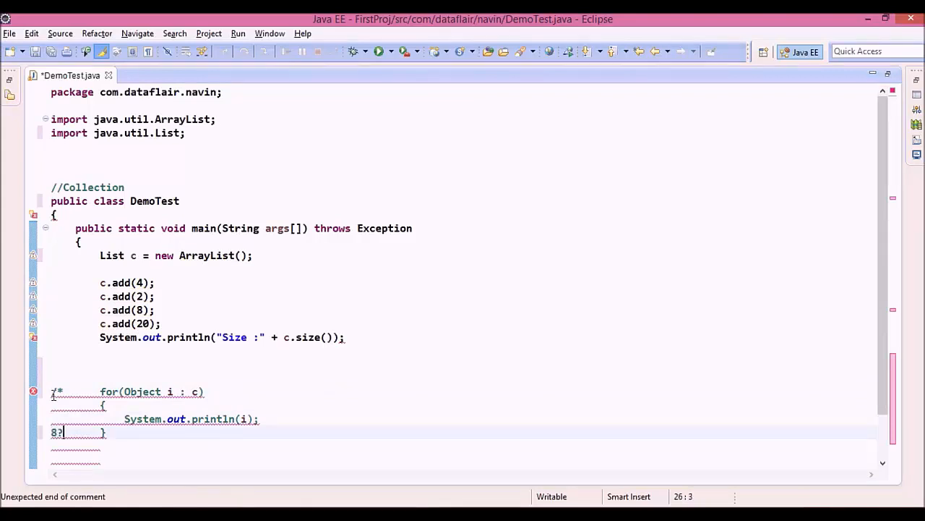
{"action": "type", "text": "*/"}
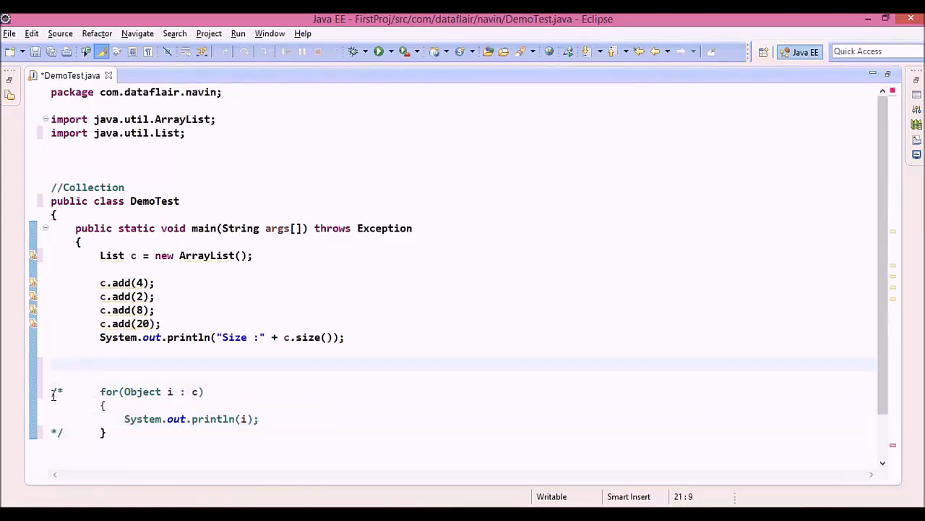
{"action": "type", "text": "System.out.println(l);"}
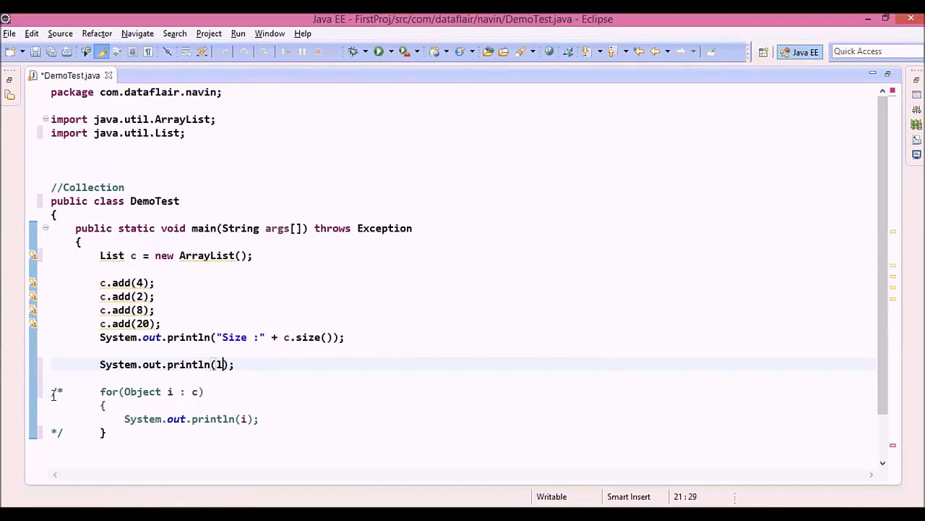
Step: Complete the statement as System.out.println(c.get(2)); using the get(int) method
{"action": "type", "text": "."}
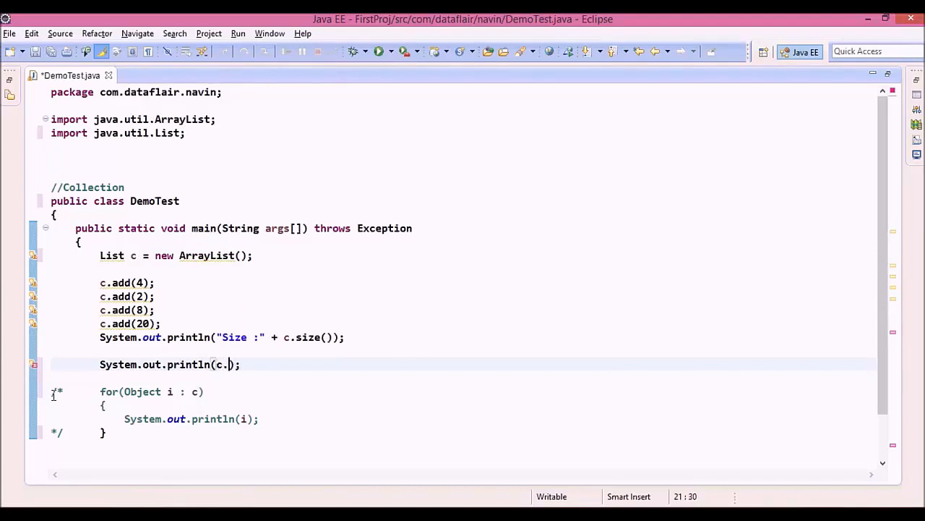
{"action": "type", "text": "get"}
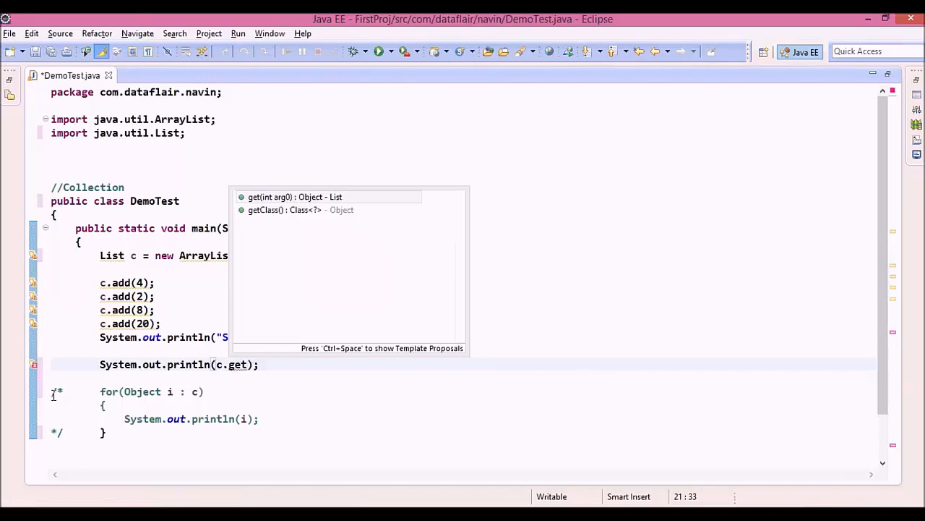
{"action": "left_click", "coordinate": [295, 197]}
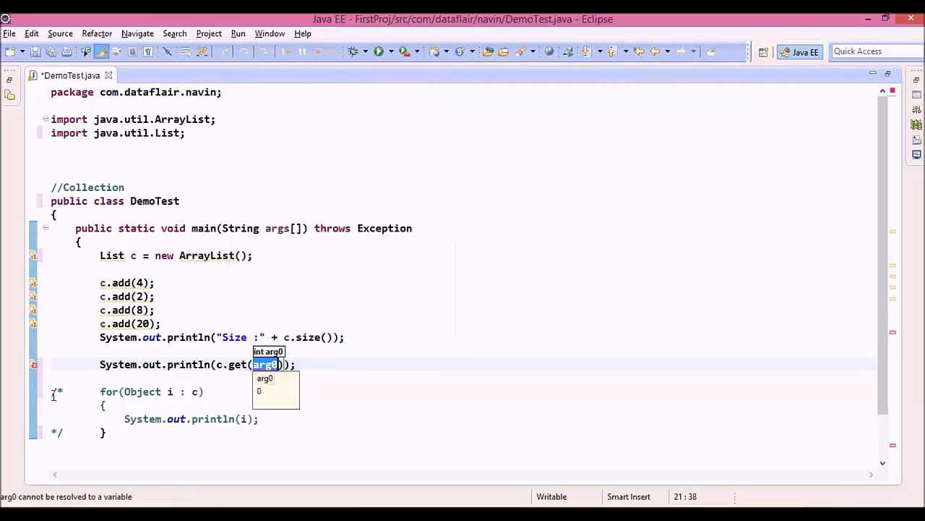
{"action": "type", "text": "2"}
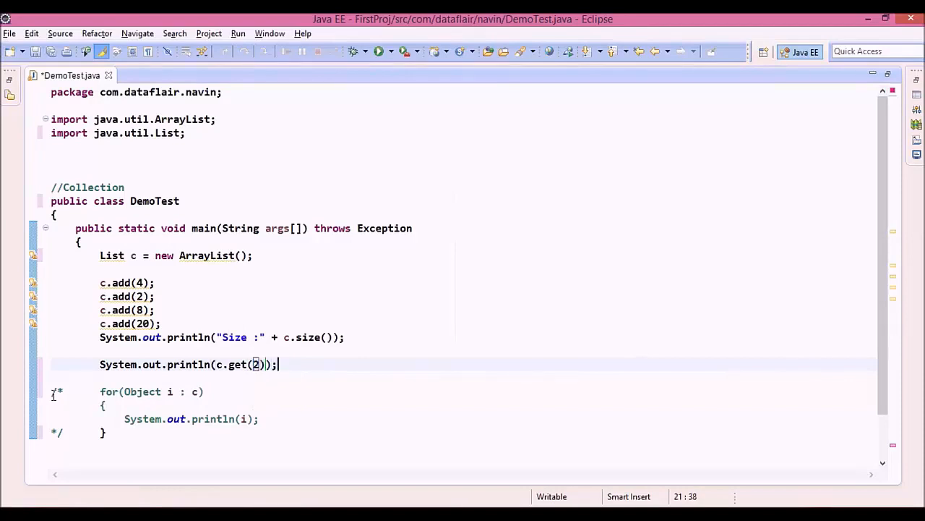
{"action": "left_click", "coordinate": [142, 283]}
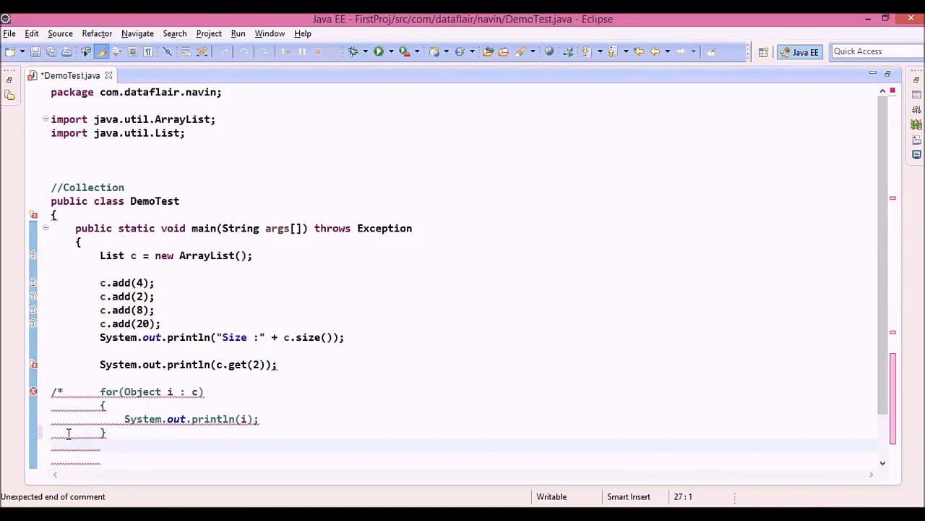
Step: Close the loop's block comment below the loop and run DemoTest as a Java Application
{"action": "type", "text": "/"}
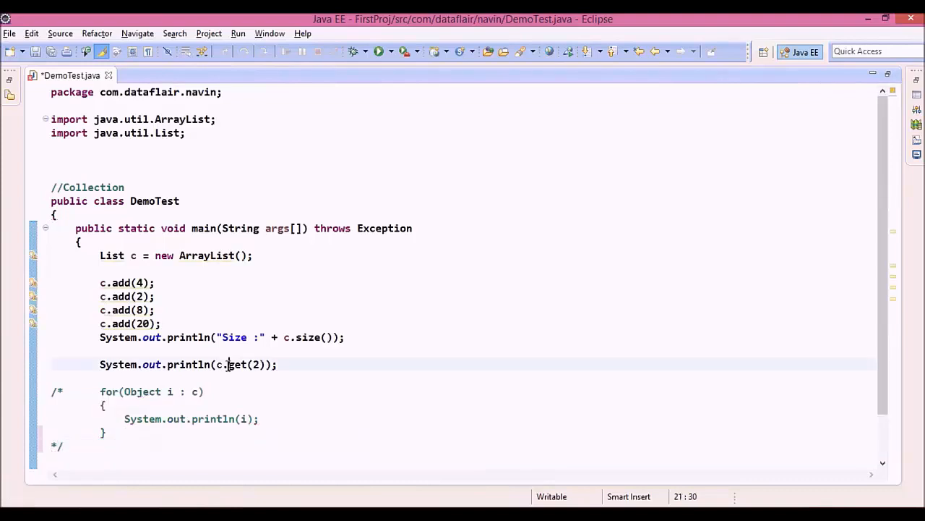
{"action": "right_click", "coordinate": [228, 365]}
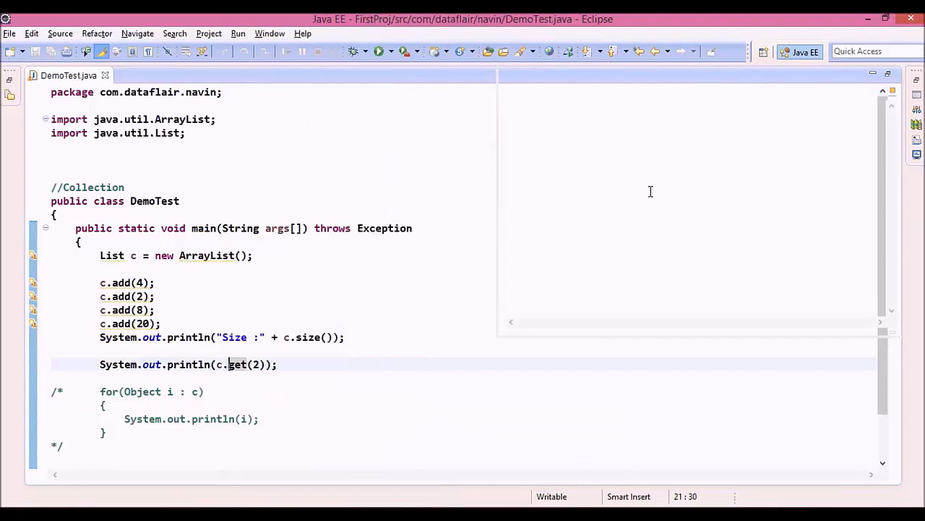
{"action": "left_click", "coordinate": [379, 51]}
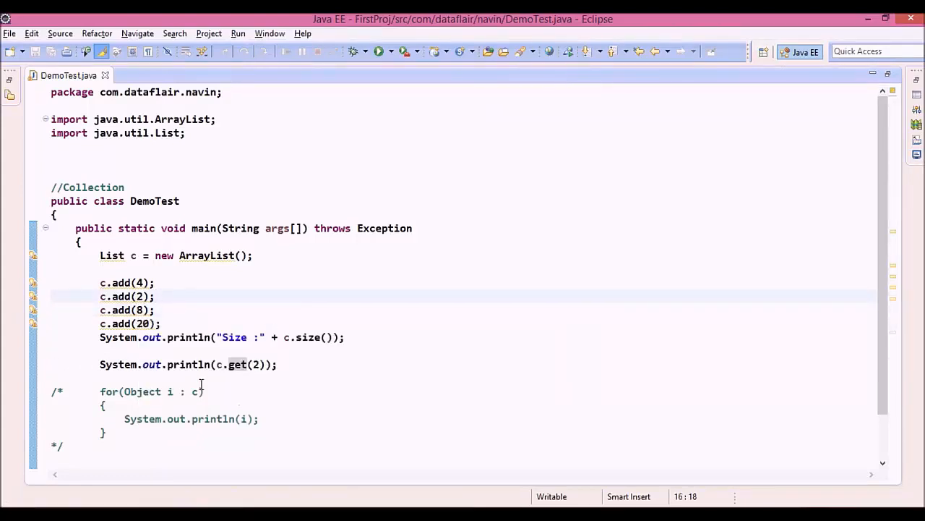
Step: Delete the c.get(2) print line and remove the comment markers around the loop
{"action": "left_click", "coordinate": [100, 364]}
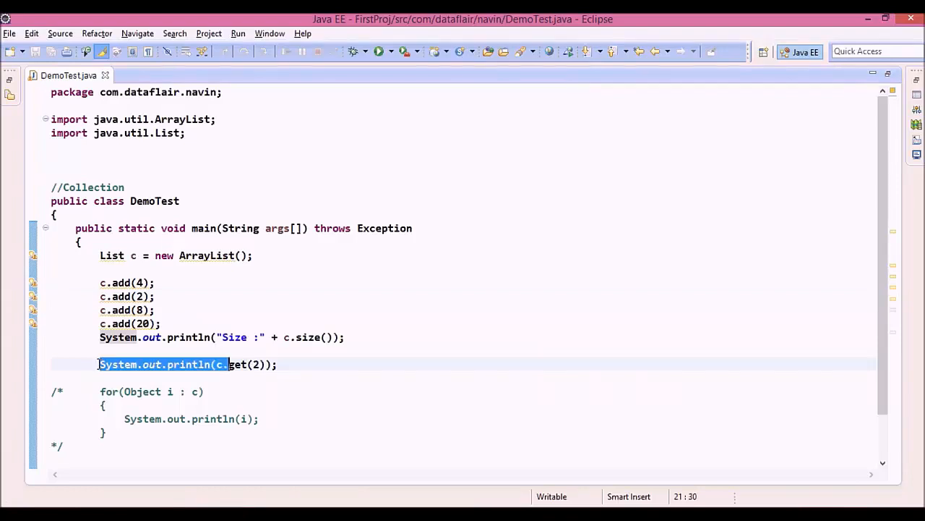
{"action": "key", "text": "Delete"}
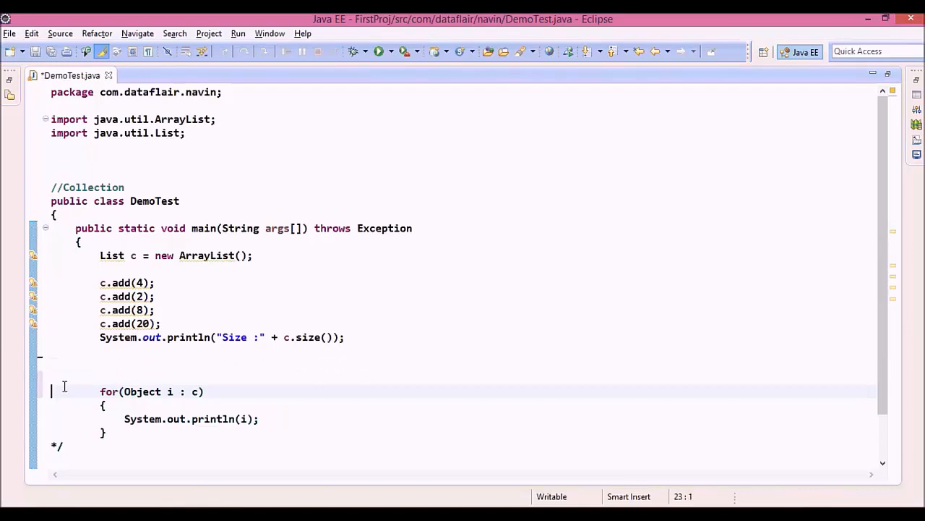
{"action": "left_click", "coordinate": [62, 445]}
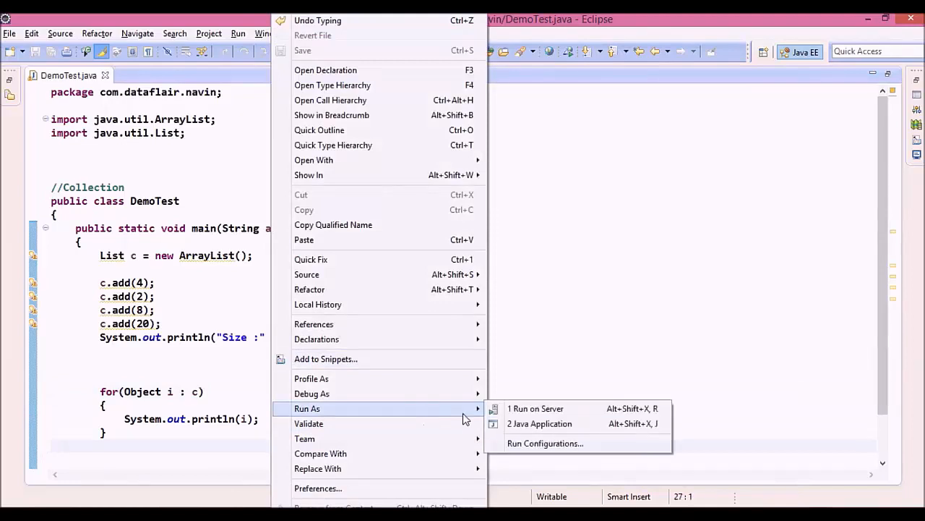
Step: Run DemoTest as a Java Application, showing Size :4 and elements 4, 2, 8, 20
{"action": "left_click", "coordinate": [539, 423]}
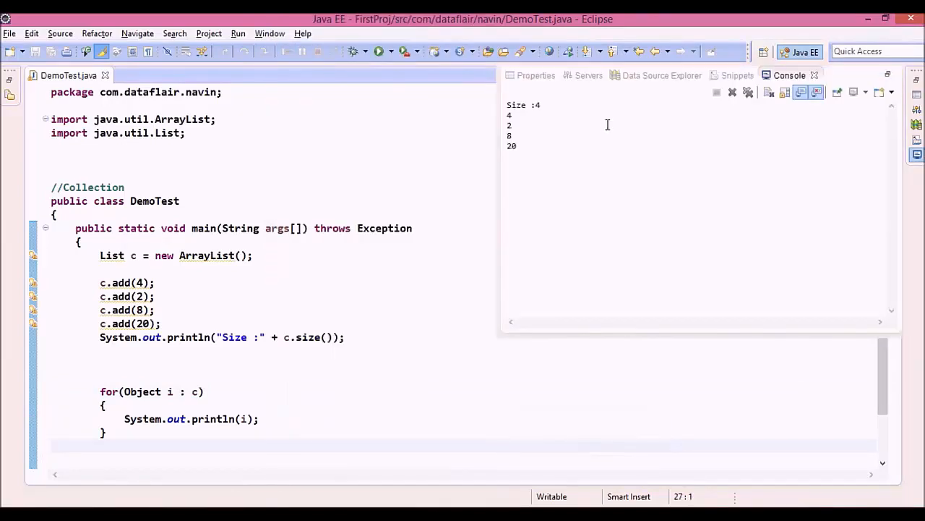
{"action": "left_click", "coordinate": [252, 255]}
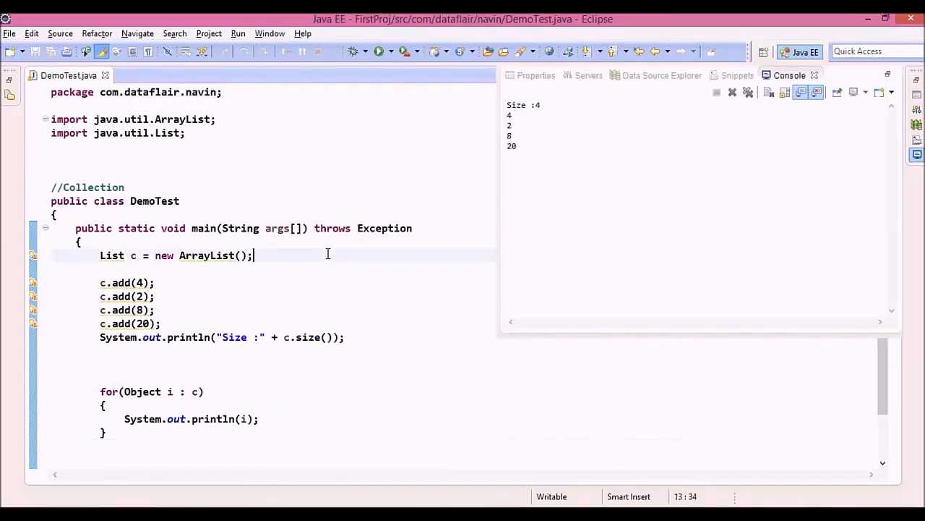
{"action": "mouse_move", "coordinate": [271, 255]}
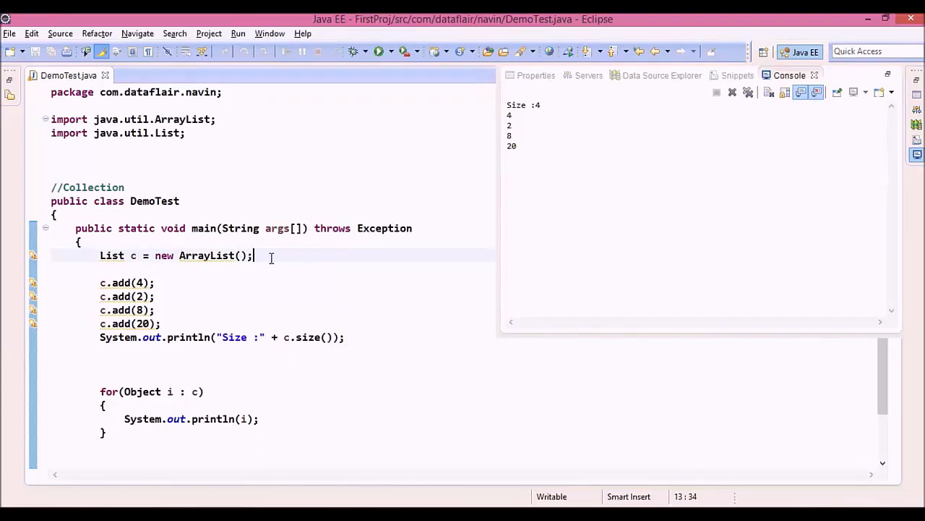